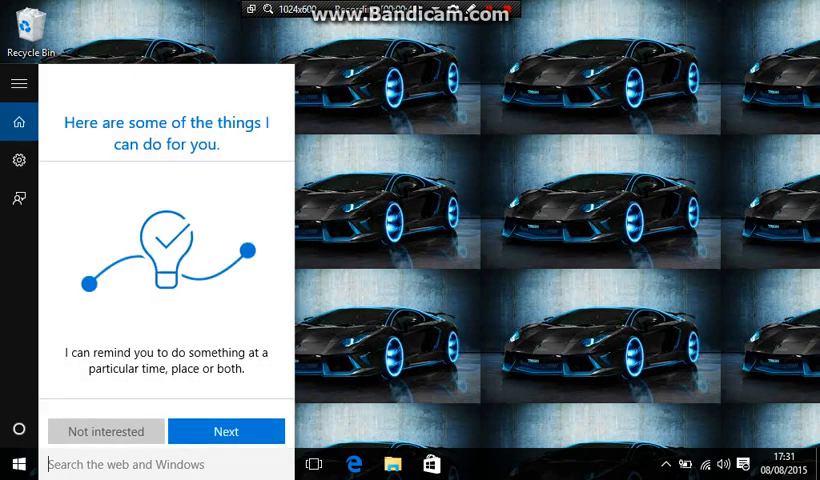
Search Start for cmd and run the Command Prompt result as administrator.
text(d)
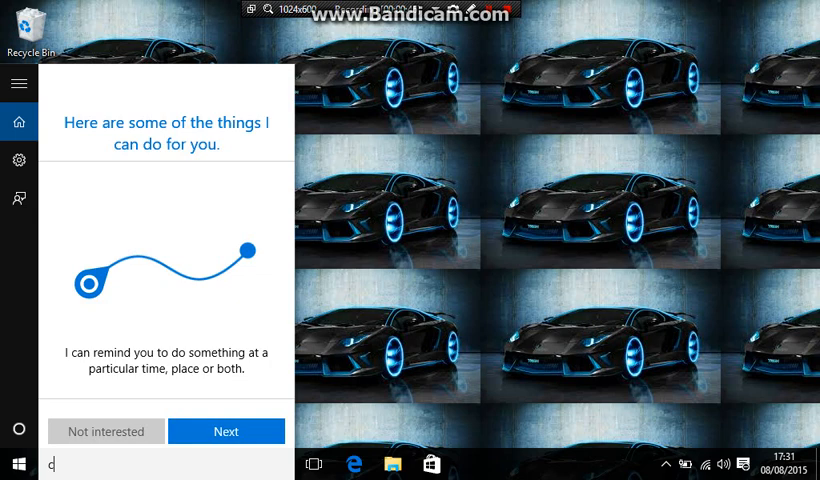
text(cmd)
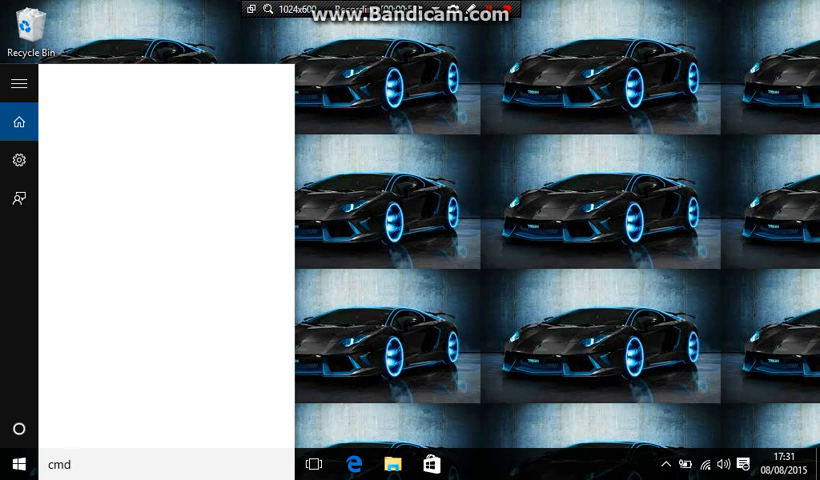
text(c)
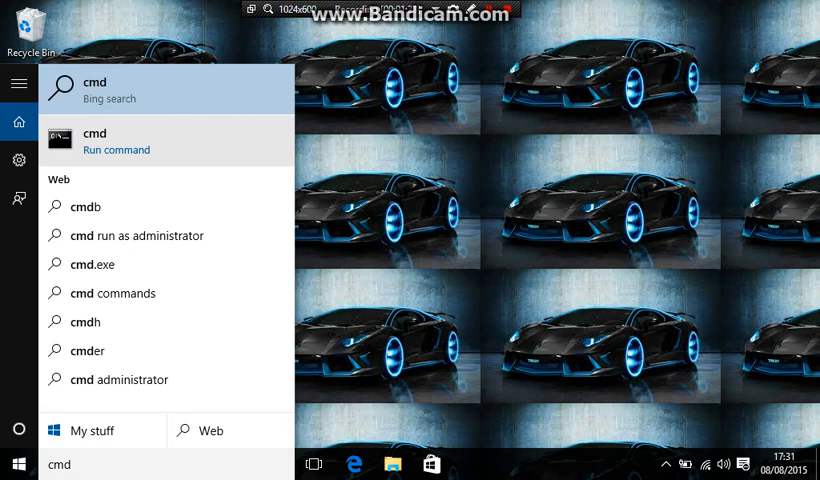
right_click(94, 132)
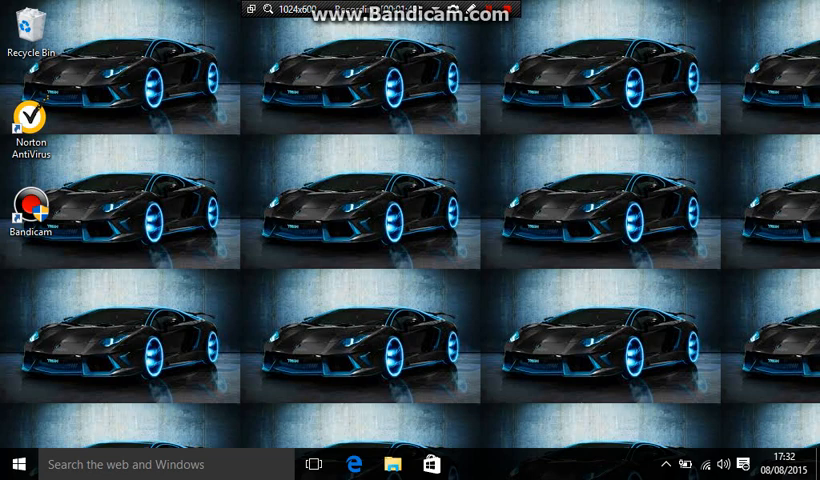
Try console colours a, b and c, then run color z to list the colour codes.
click(470, 464)
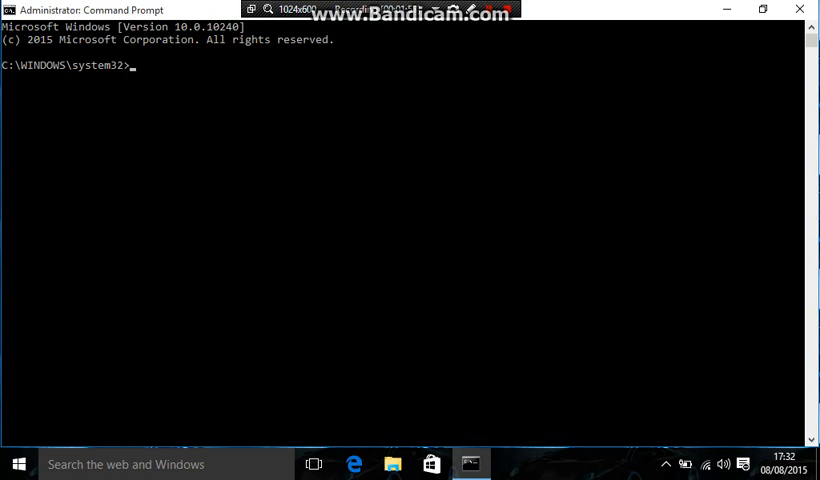
text(clor)
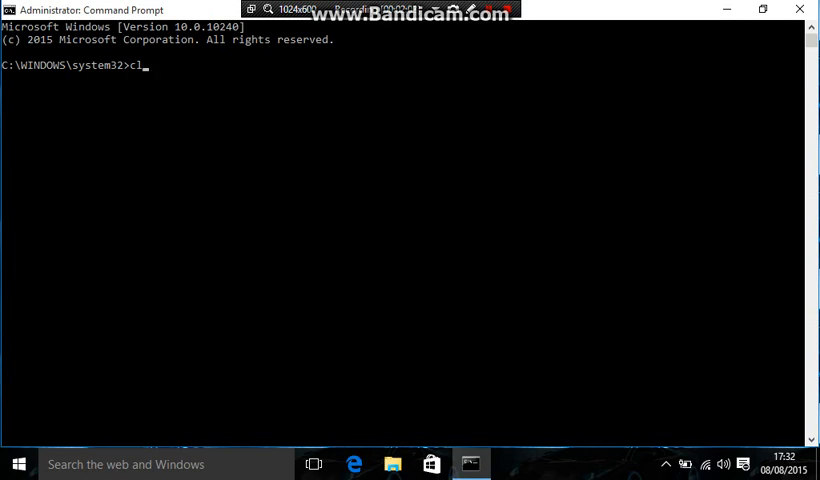
key(backspace)
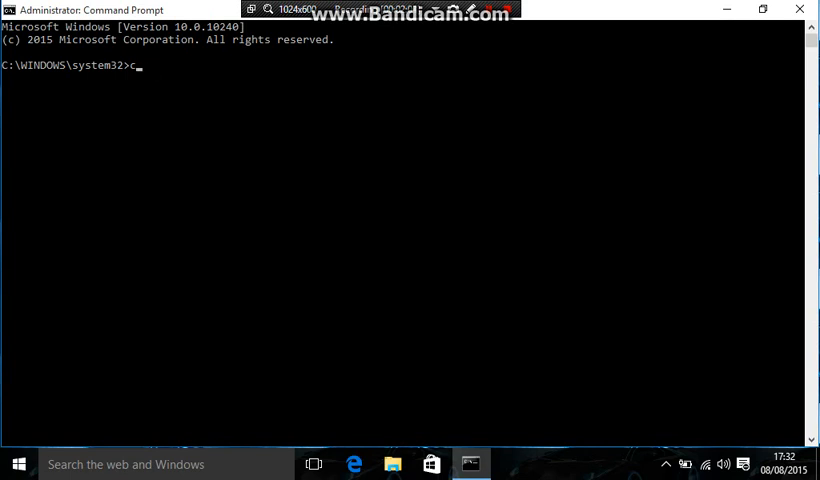
text(olor a)
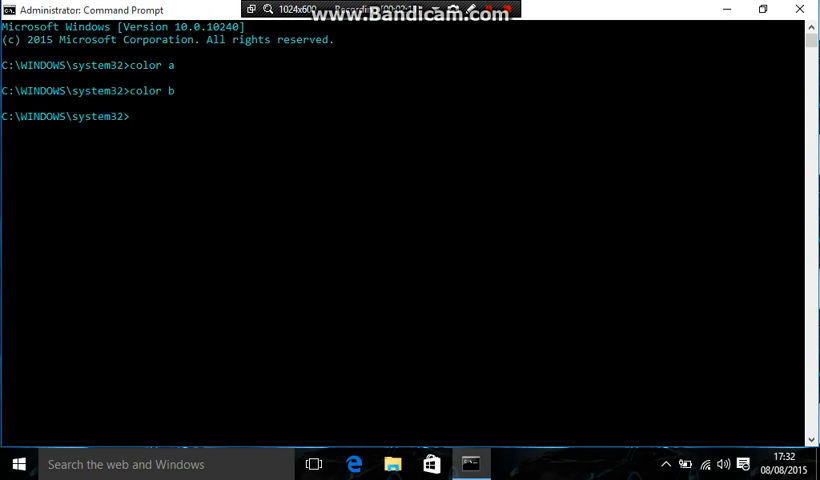
text(color c)
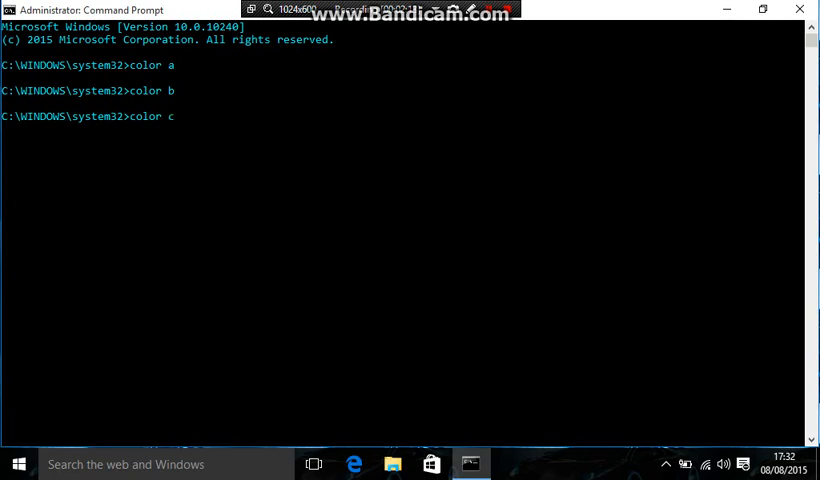
text(c)
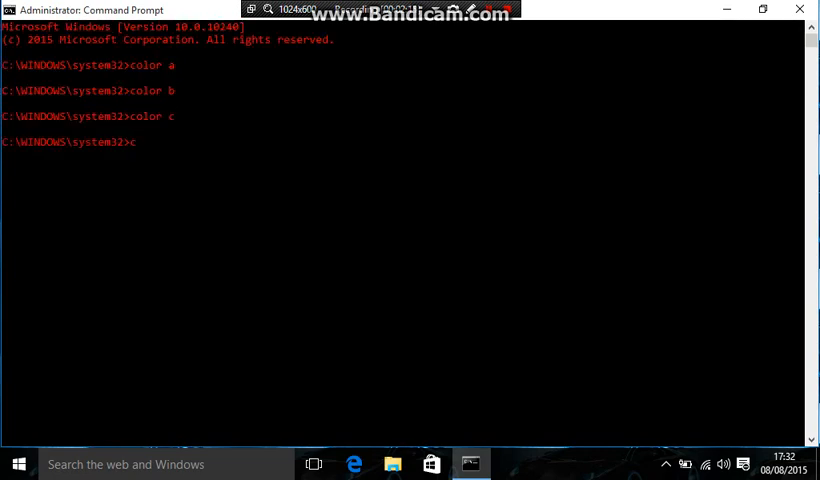
text(olor z)
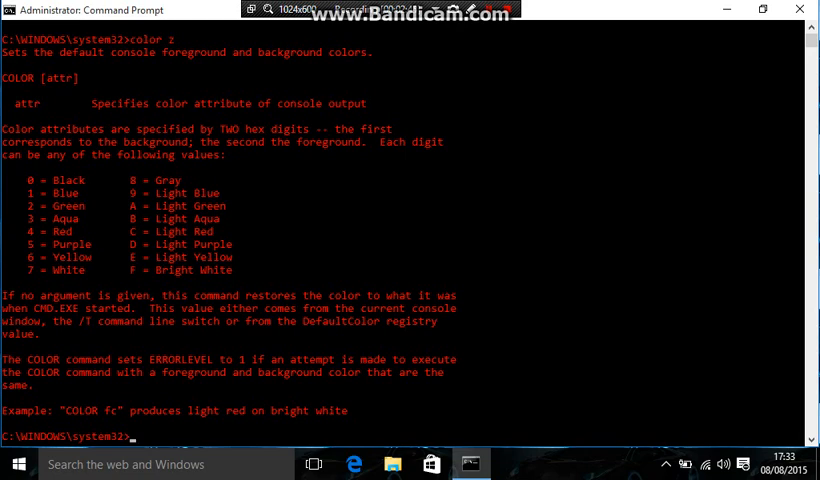
Set the console to light red text on a white background with color fc.
text(color)
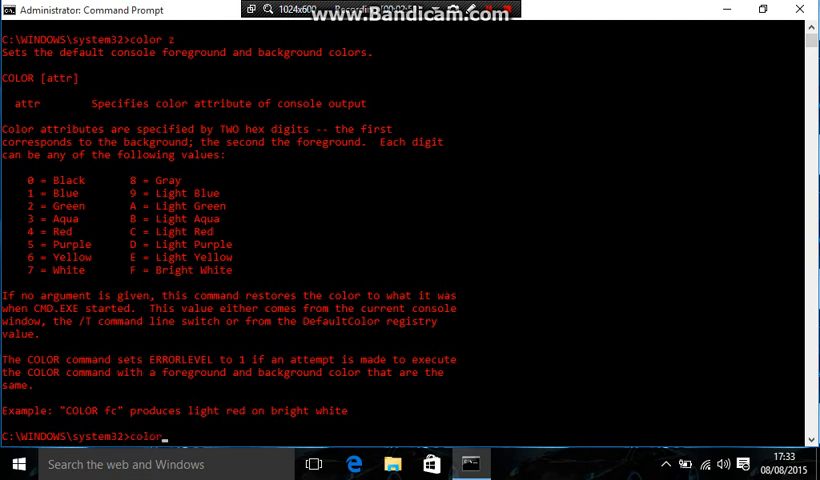
text(fc)
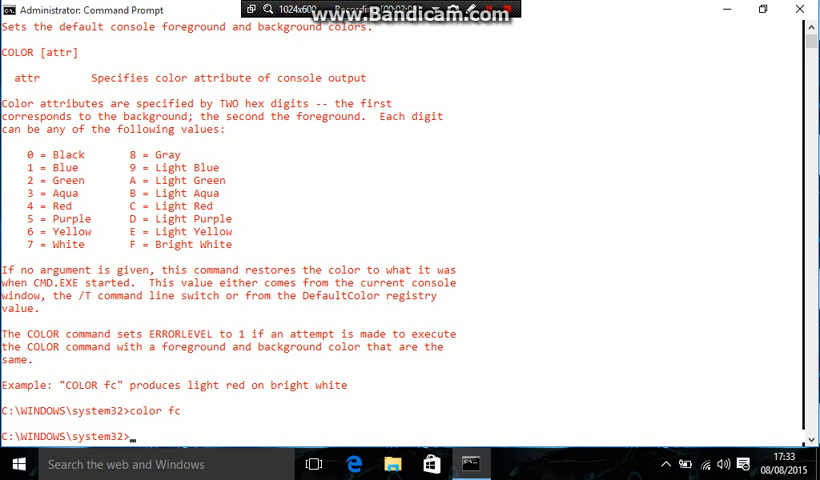
Run net user guest * and enter the new Guest account password.
text(net user)
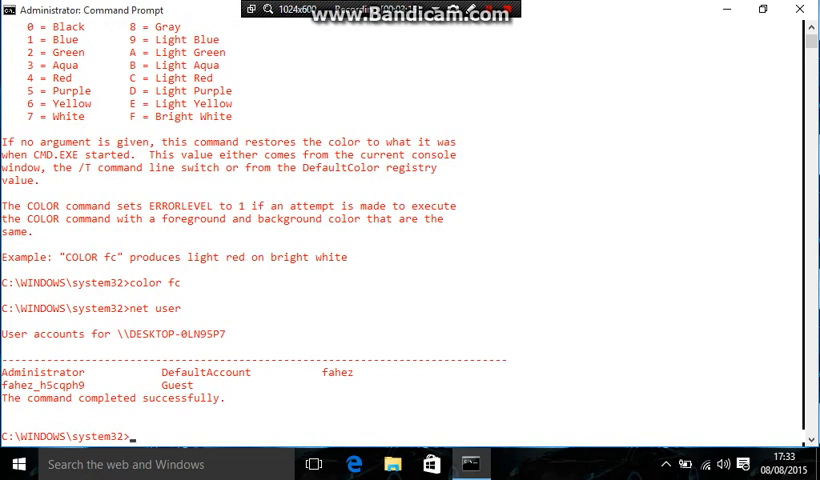
text(n)
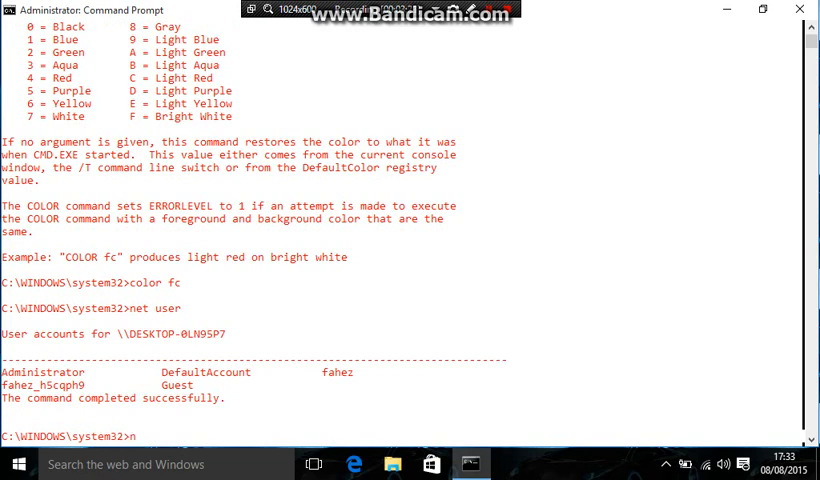
text(et us)
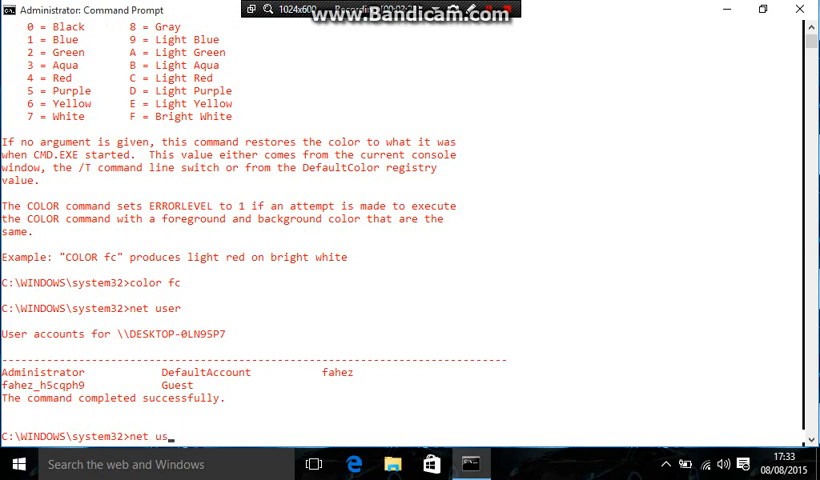
text(er)
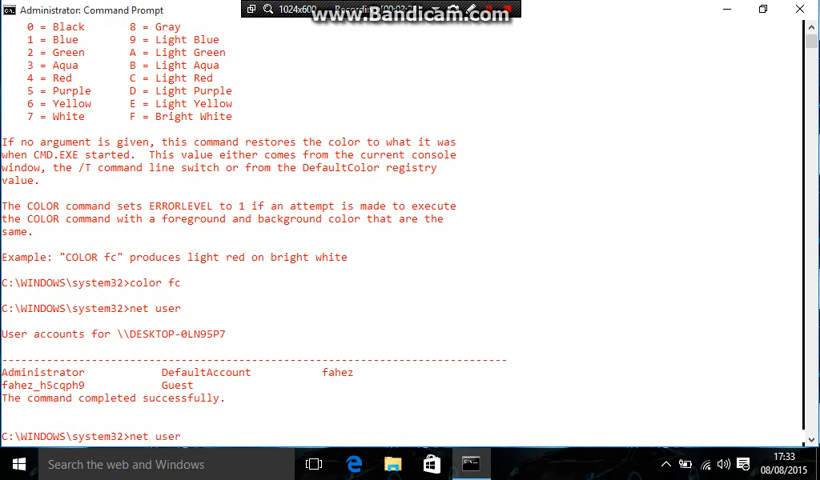
text(guest)
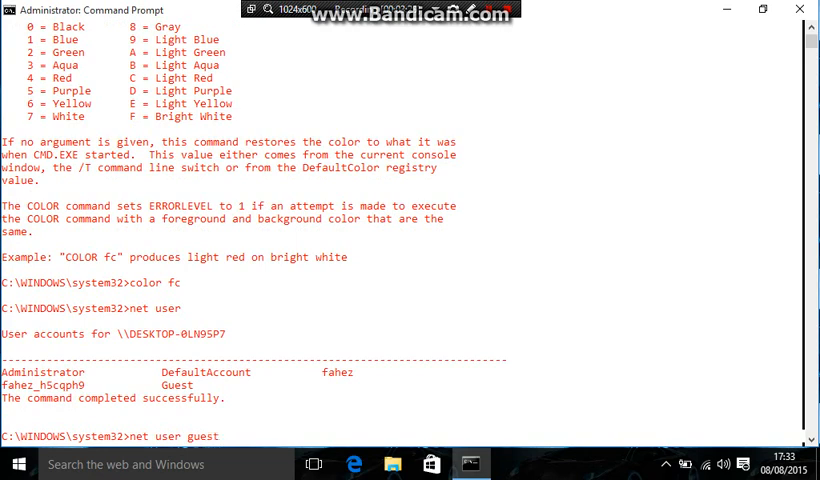
text(*)
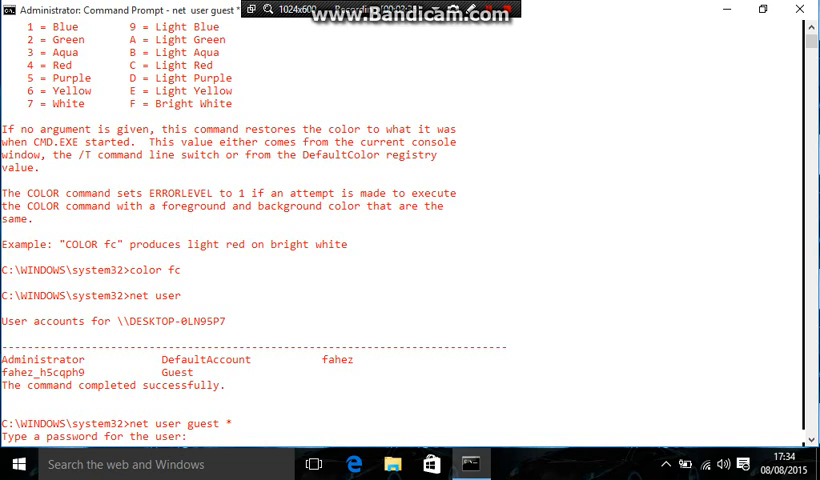
key(enter)
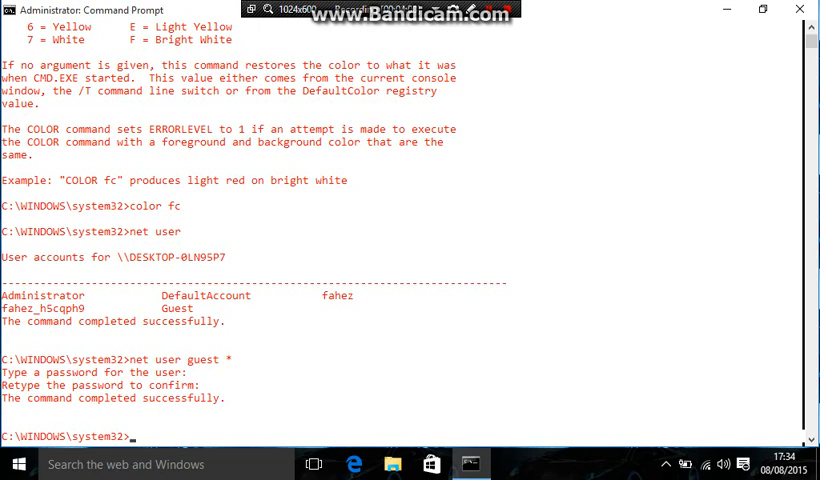
Run net view to list workgroup computers, getting the server-list-unavailable error.
text(net view)
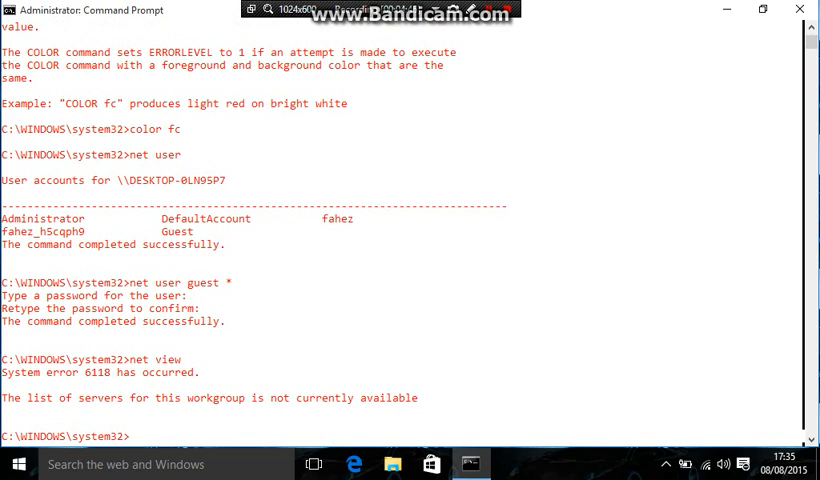
text(To)
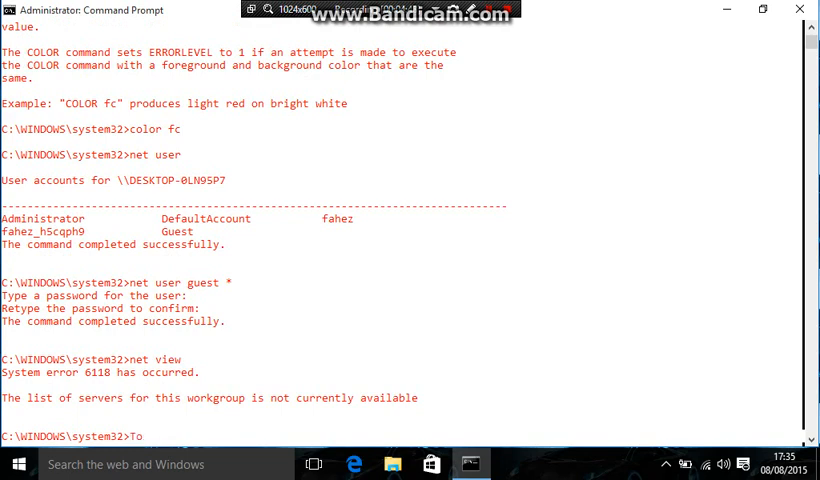
text(SHIB)
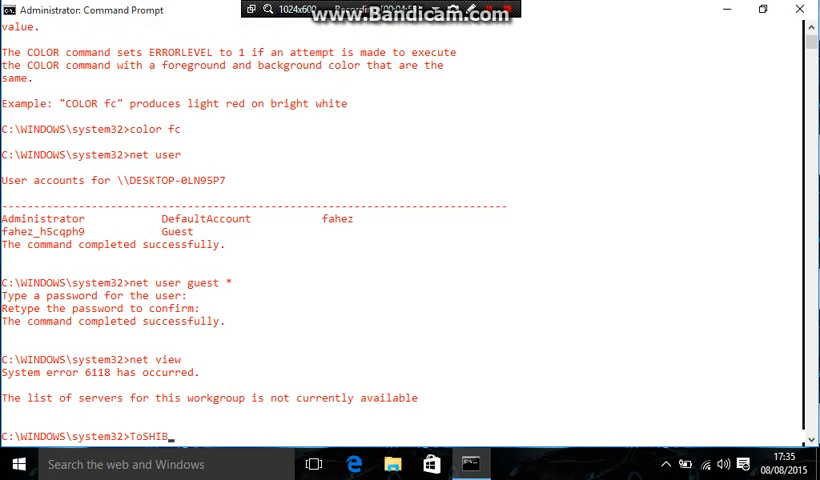
text(A-)
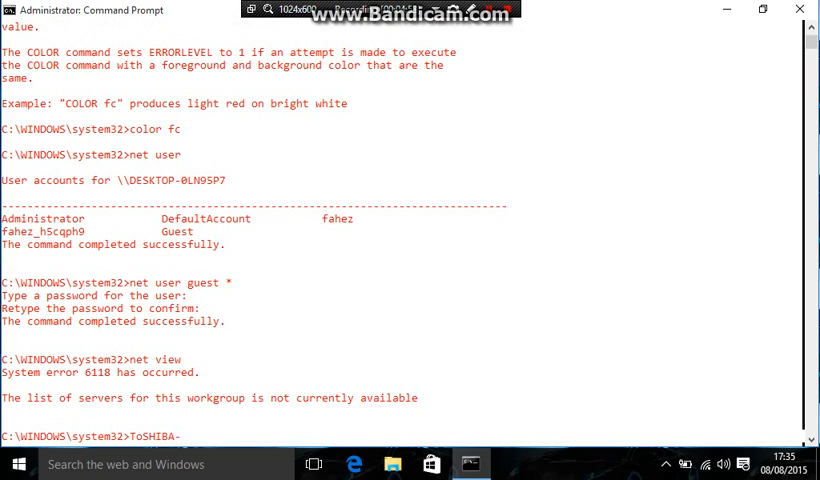
text(PC)
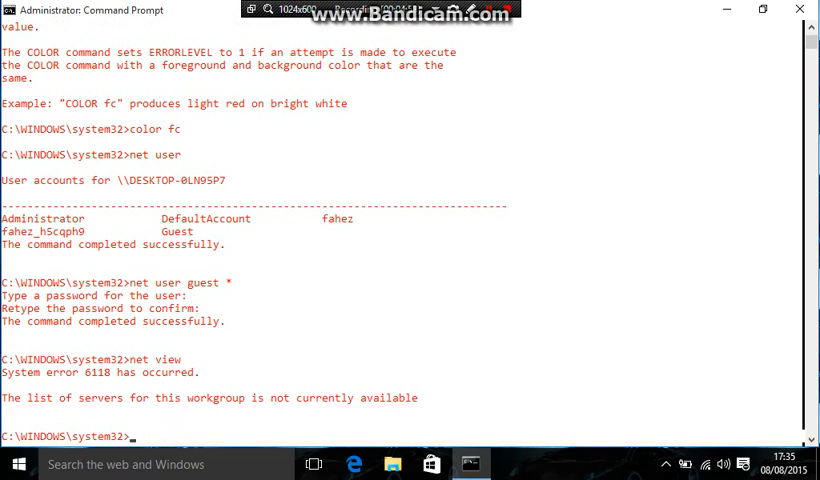
Start a ping to TOSHIBA-PC, then clear the unfinished line.
text(Pin)
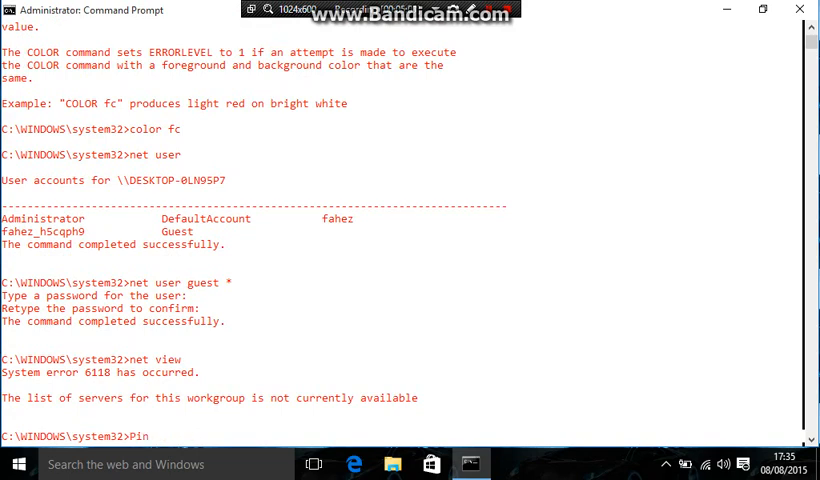
text(g)
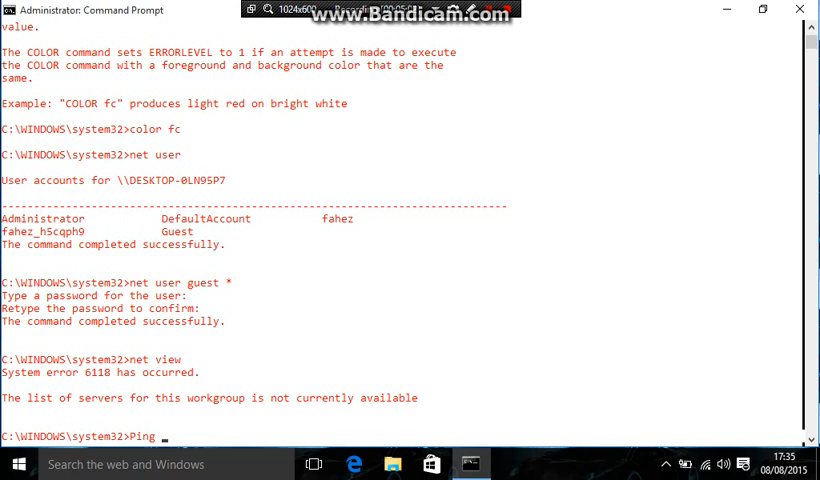
text(TO)
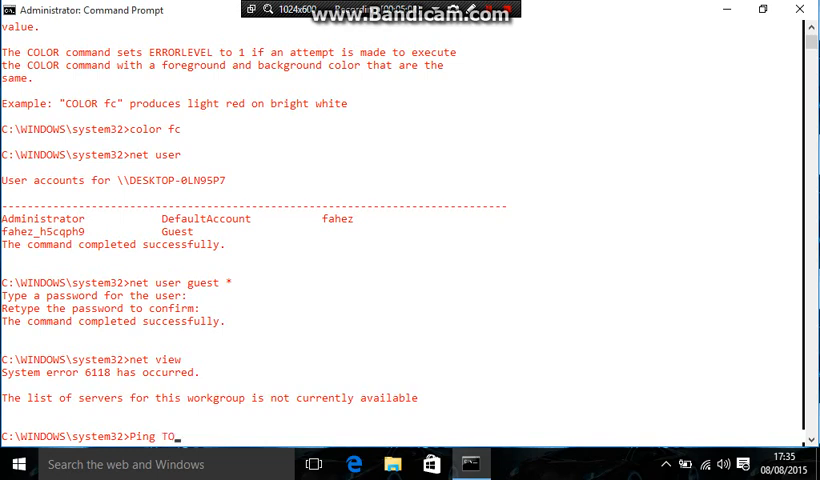
text(SHIBA-)
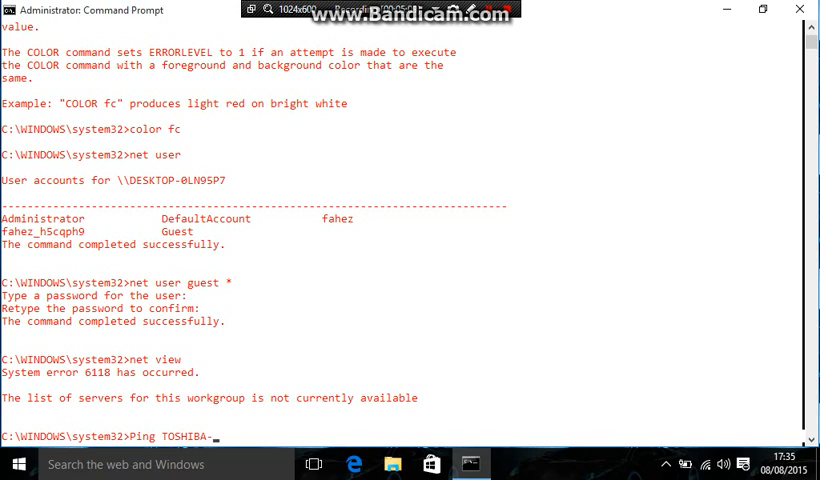
text(PC)
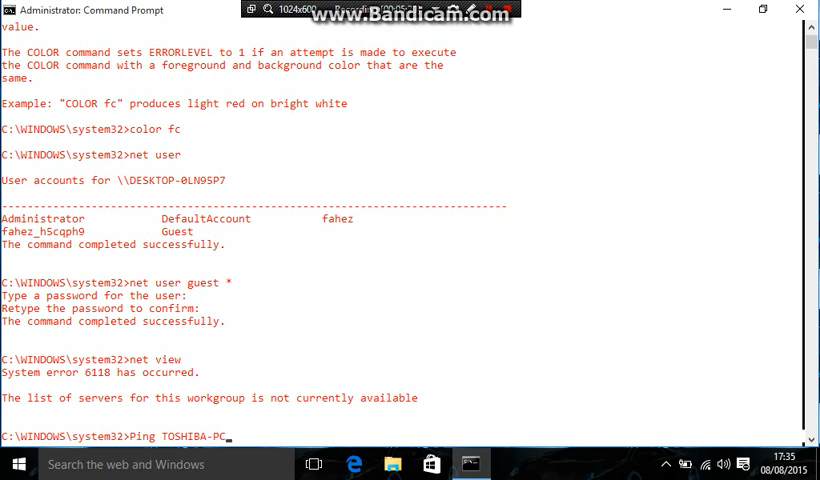
key(Backspace)
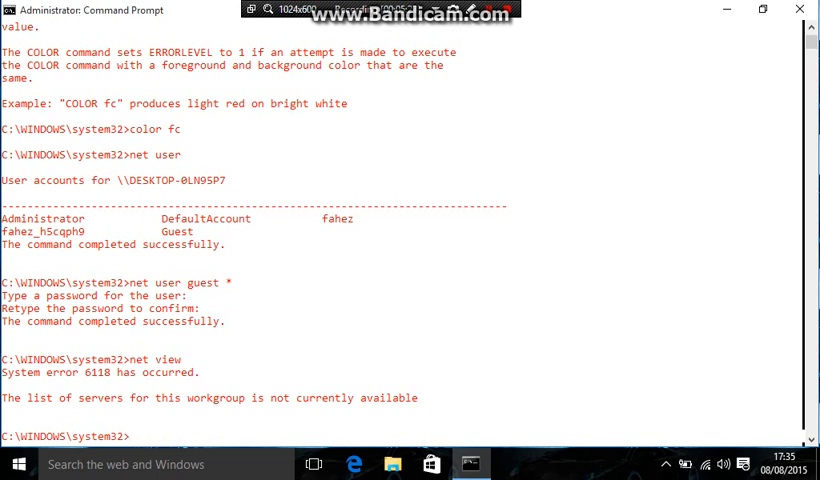
text(sh)
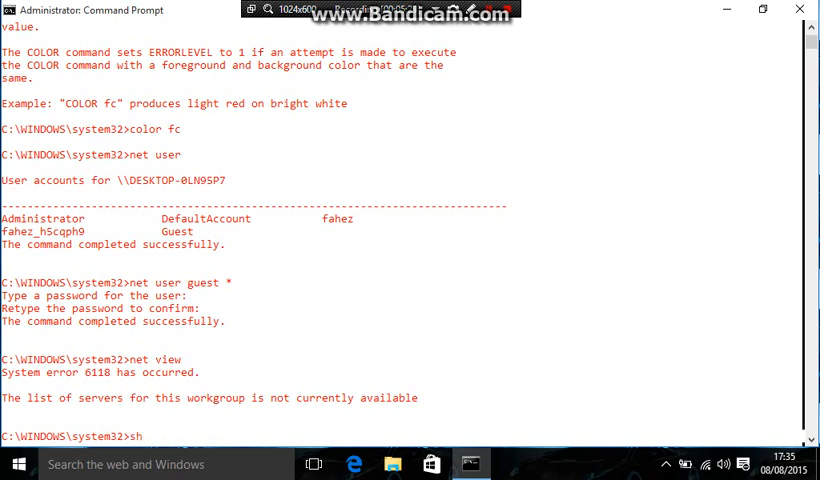
Run shutdown -i and keep Restart as the action in the Remote Shutdown Dialog.
text(utdown -i)
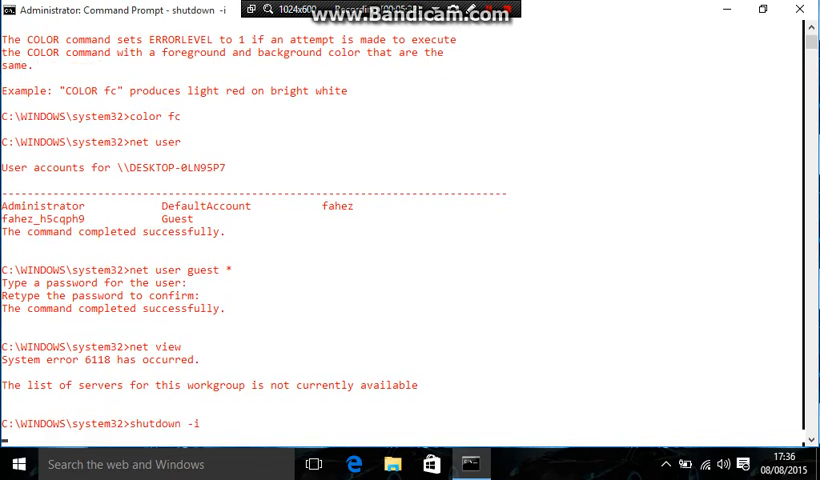
key(enter)
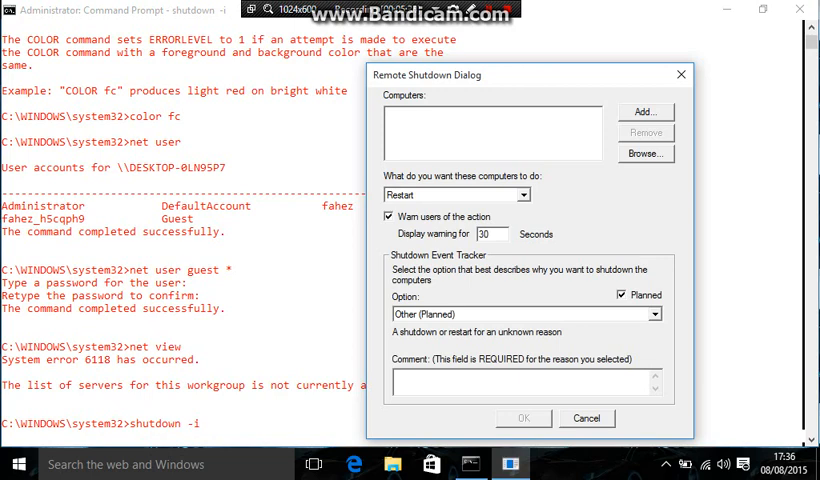
click(644, 112)
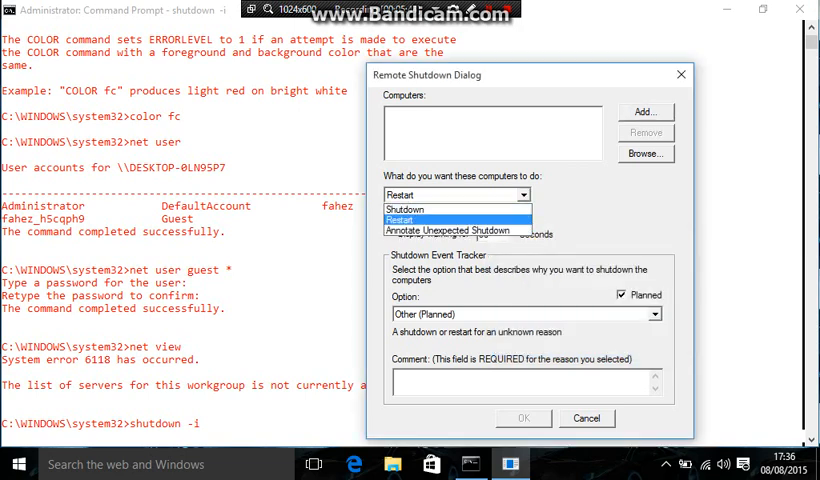
click(400, 220)
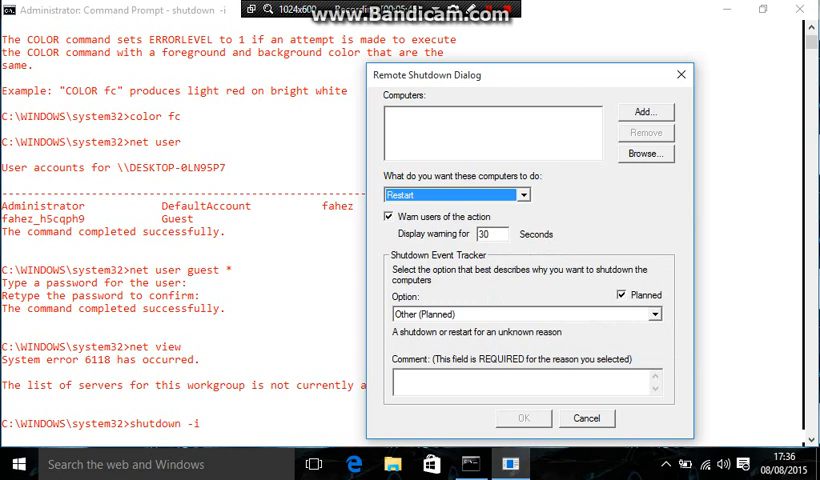